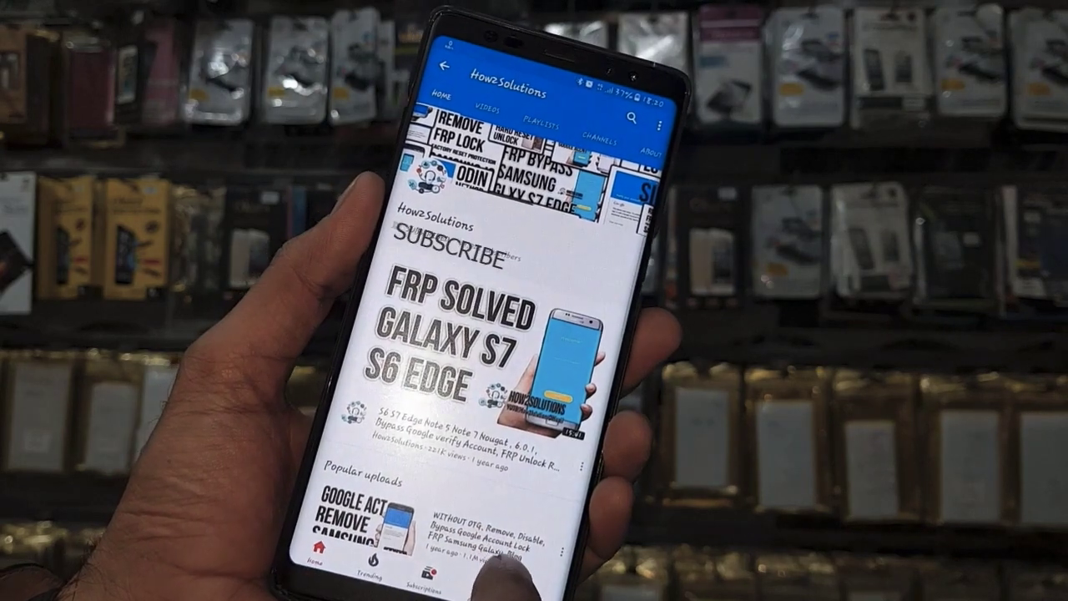
Subscribe to the How2Solutions YouTube channel and turn on notifications with the bell.
{"action": "left_click", "coordinate": [438, 245]}
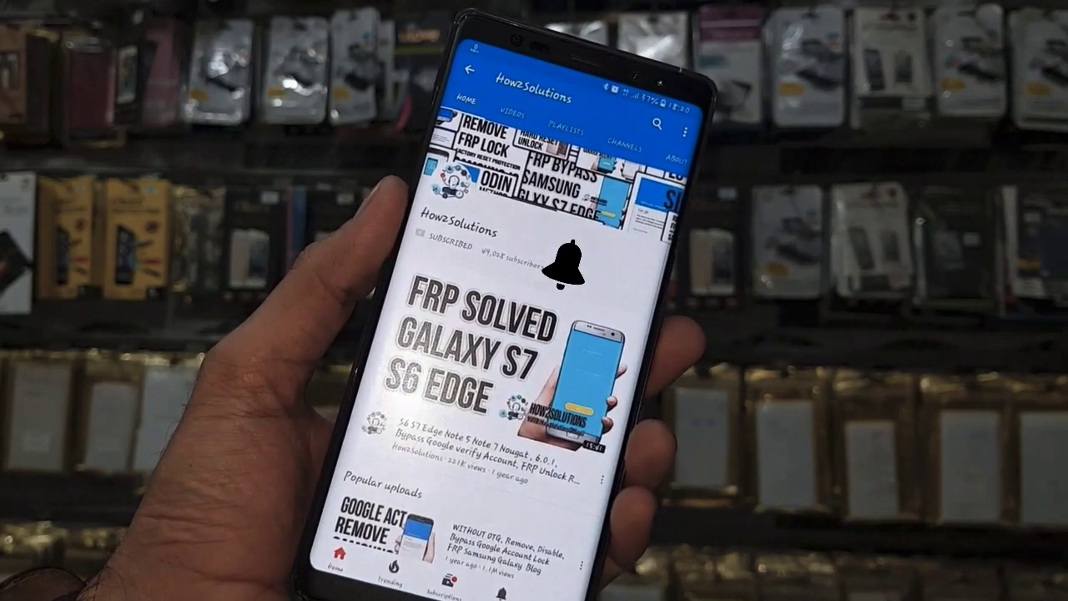
{"action": "left_click", "coordinate": [563, 268]}
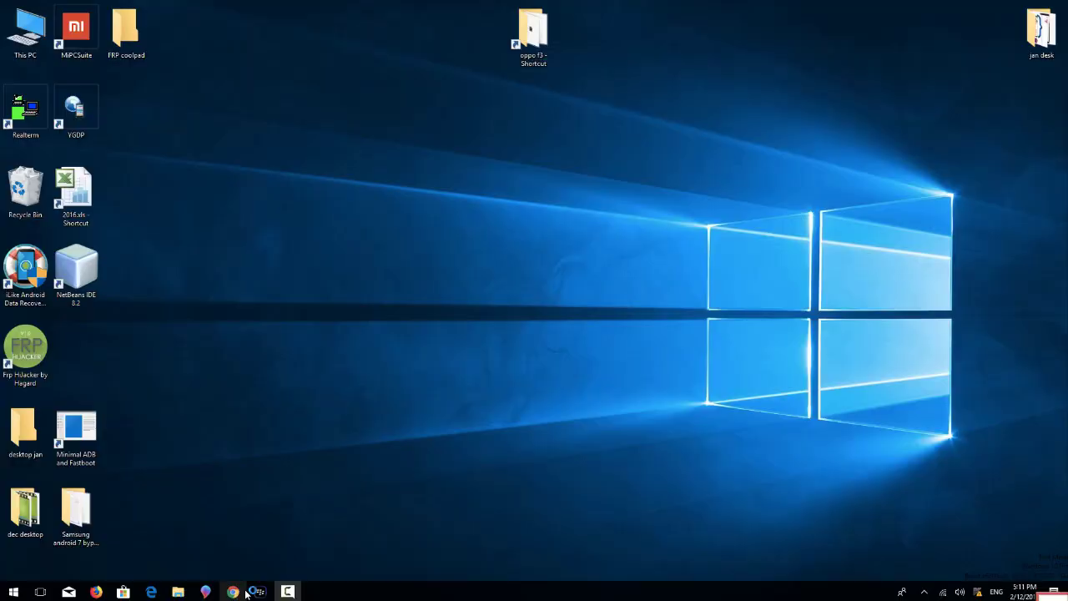
In Chrome, search Google for 'oppo pattern unlock pangu.in'.
{"action": "left_click", "coordinate": [233, 592]}
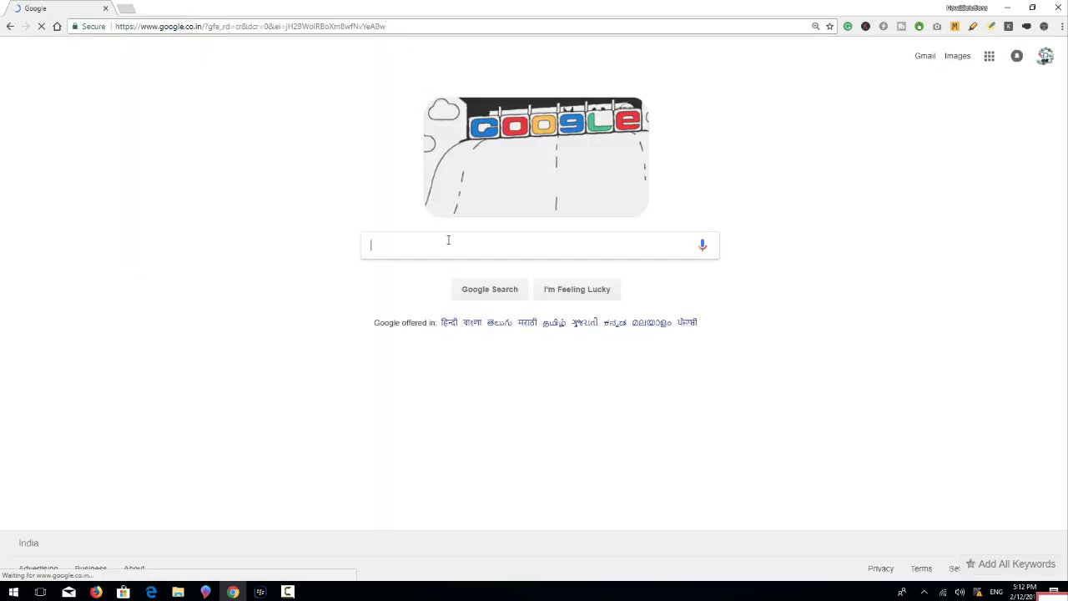
{"action": "left_click", "coordinate": [449, 244]}
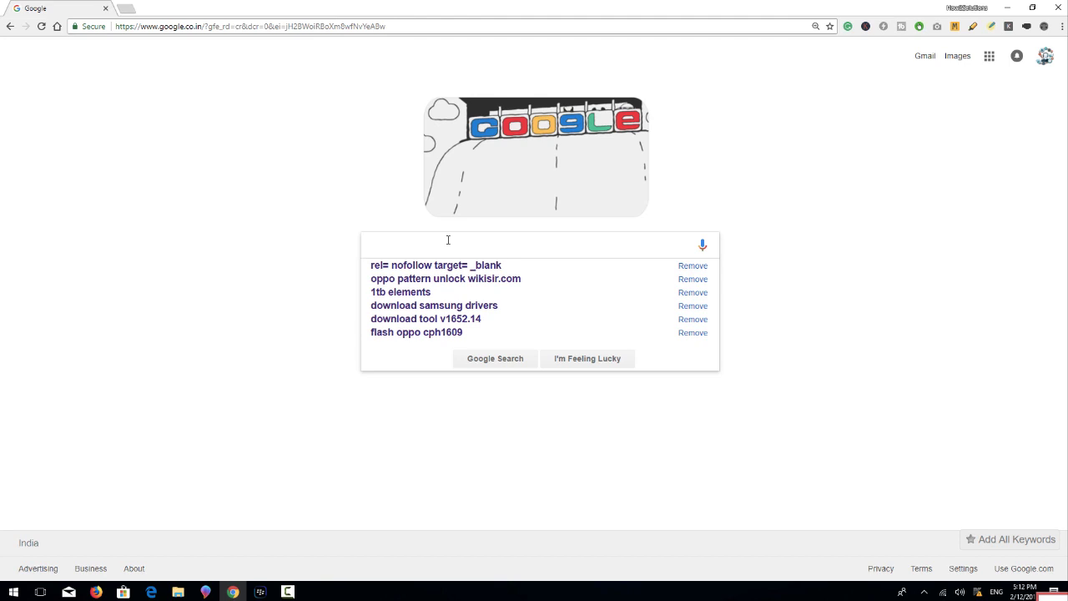
{"action": "type", "text": "oppo pattern unlock pangu.in"}
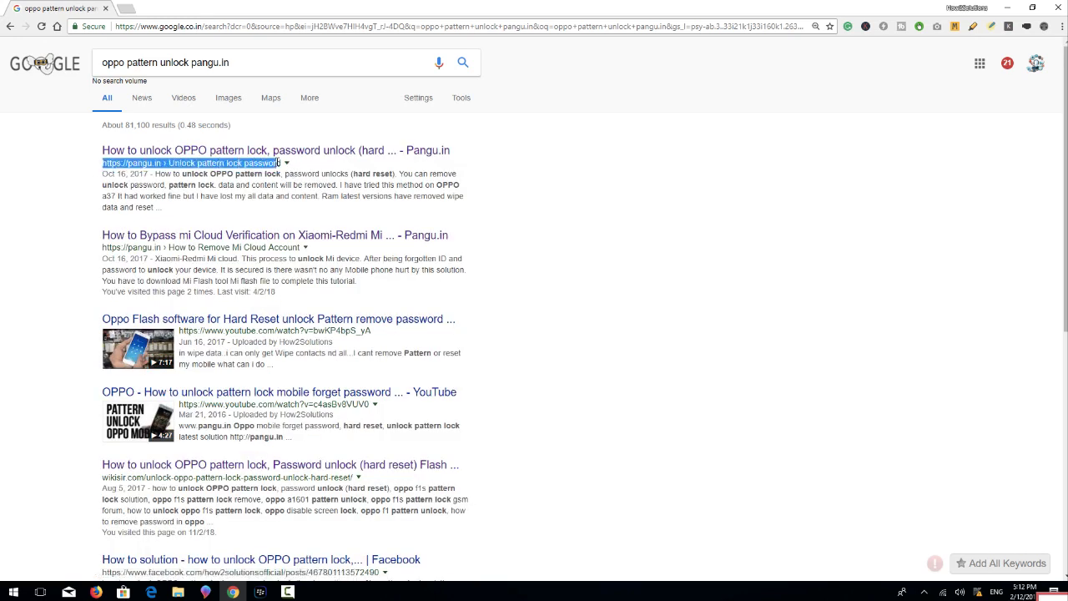
Open the Pangu.in OPPO pattern unlock guide from the search results.
{"action": "left_click", "coordinate": [275, 150]}
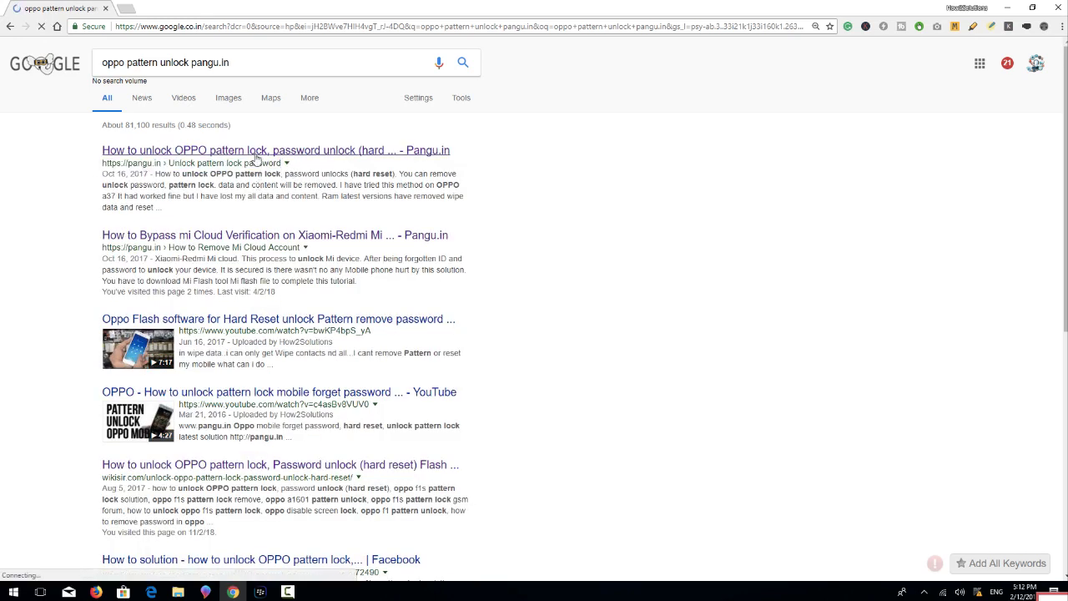
{"action": "left_click", "coordinate": [276, 150]}
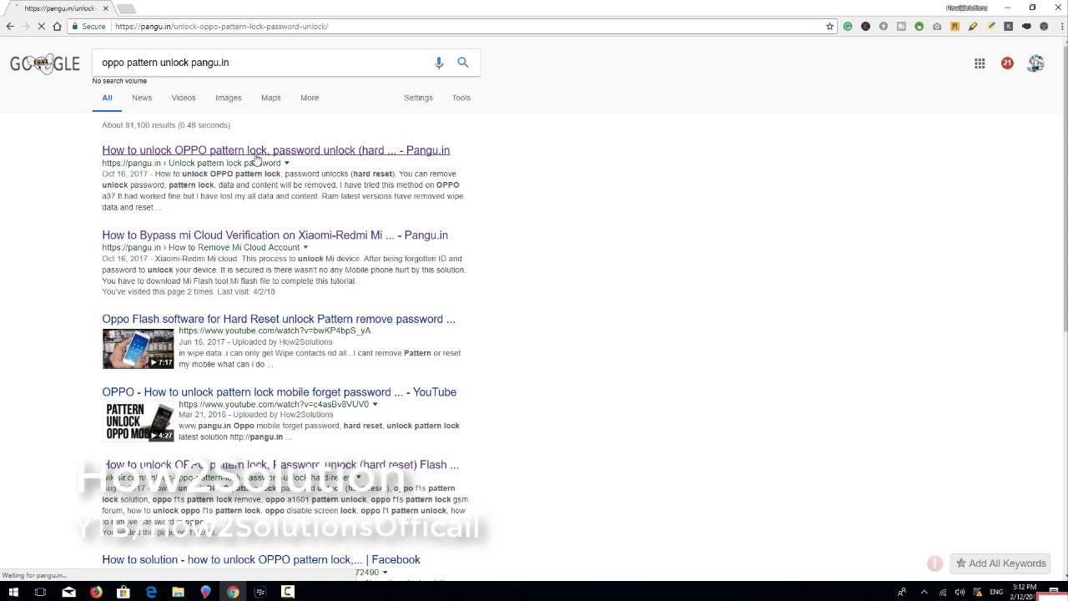
{"action": "left_click", "coordinate": [276, 150]}
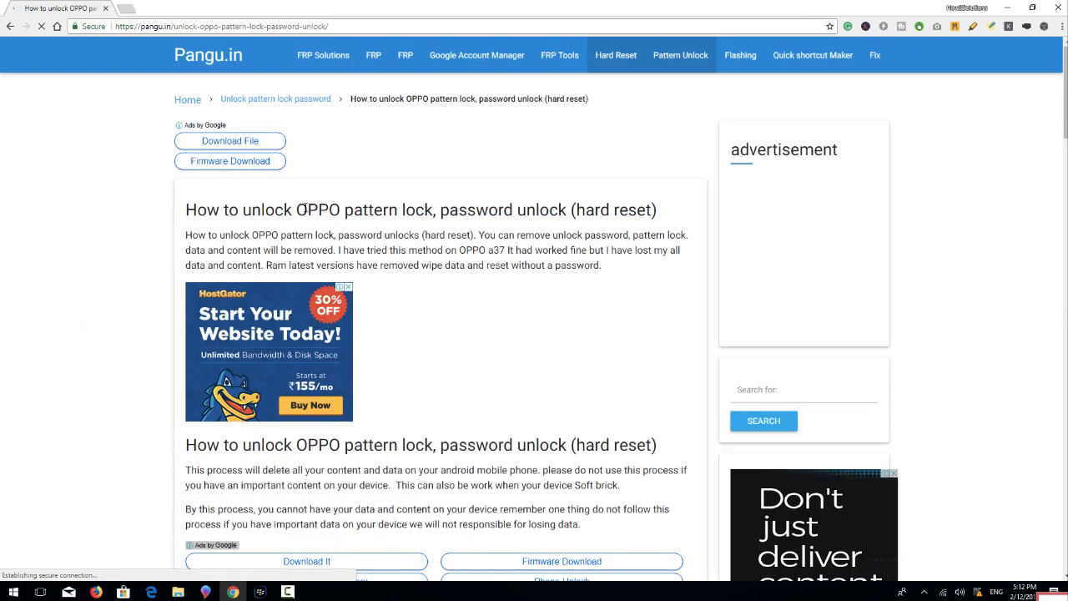
{"action": "left_click_drag", "start_coordinate": [185, 209], "coordinate": [551, 209]}
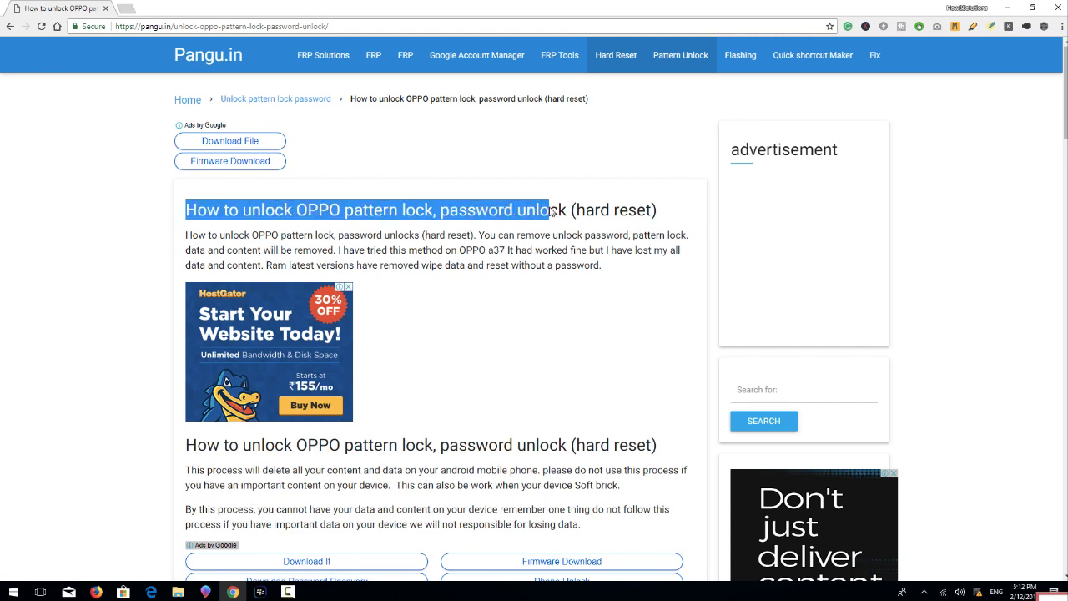
Open the OPPO F3 CPH1609 firmware link in a new tab and the flash tool page, then minimize Chrome.
{"action": "scroll", "scroll_direction": "down", "scroll_amount": 3}
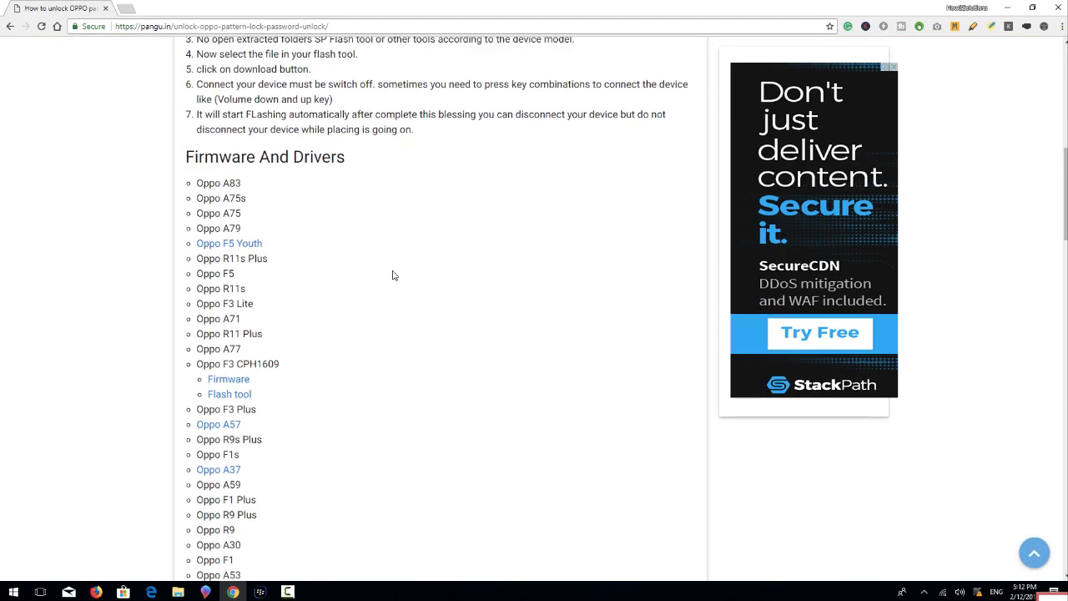
{"action": "scroll", "scroll_direction": "down", "scroll_amount": 3}
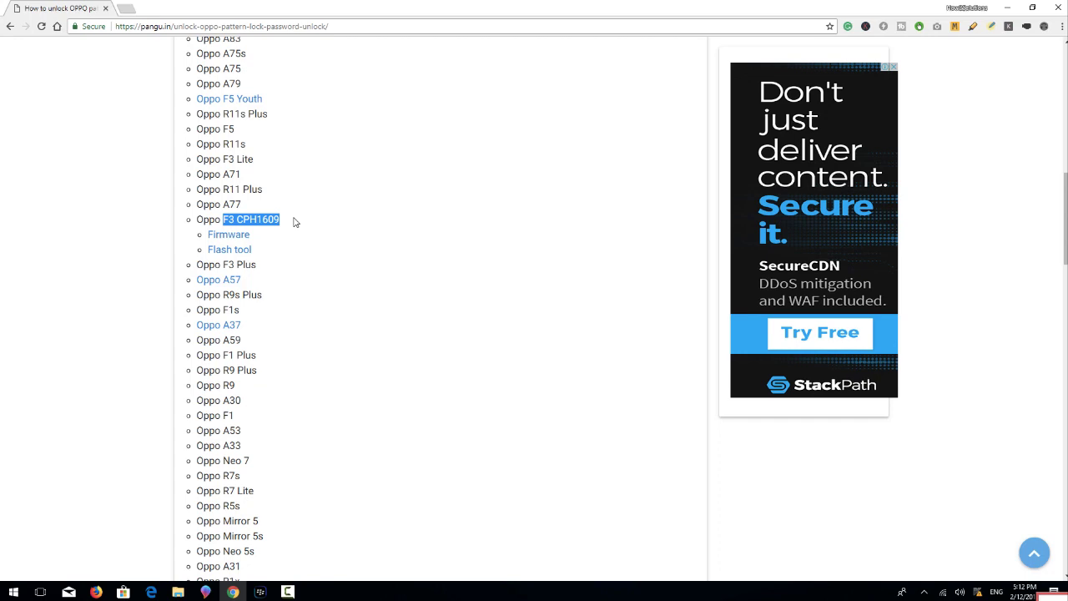
{"action": "right_click", "coordinate": [228, 234]}
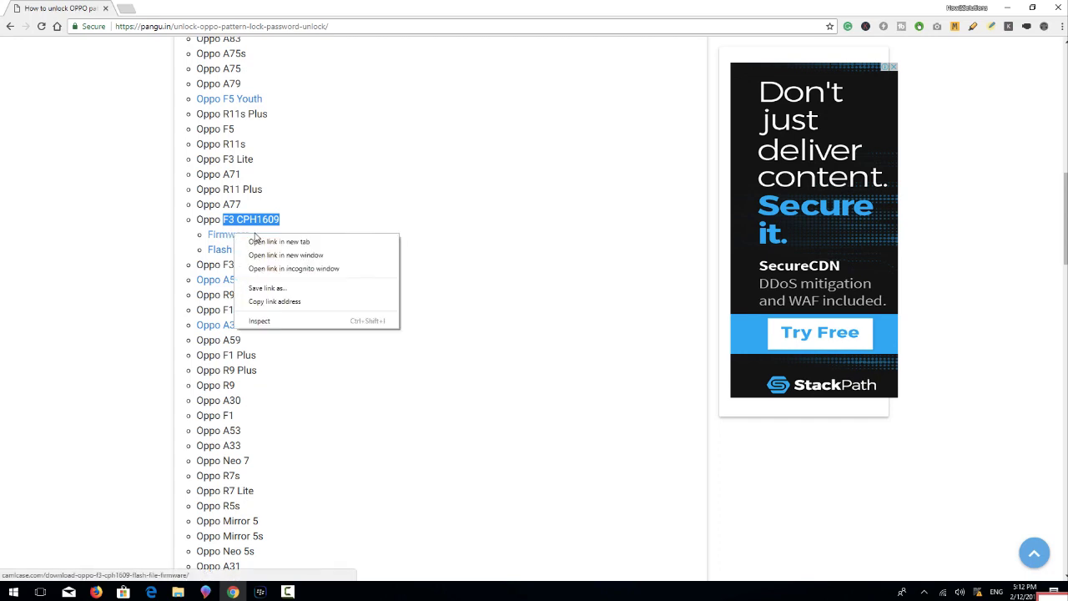
{"action": "left_click", "coordinate": [278, 241]}
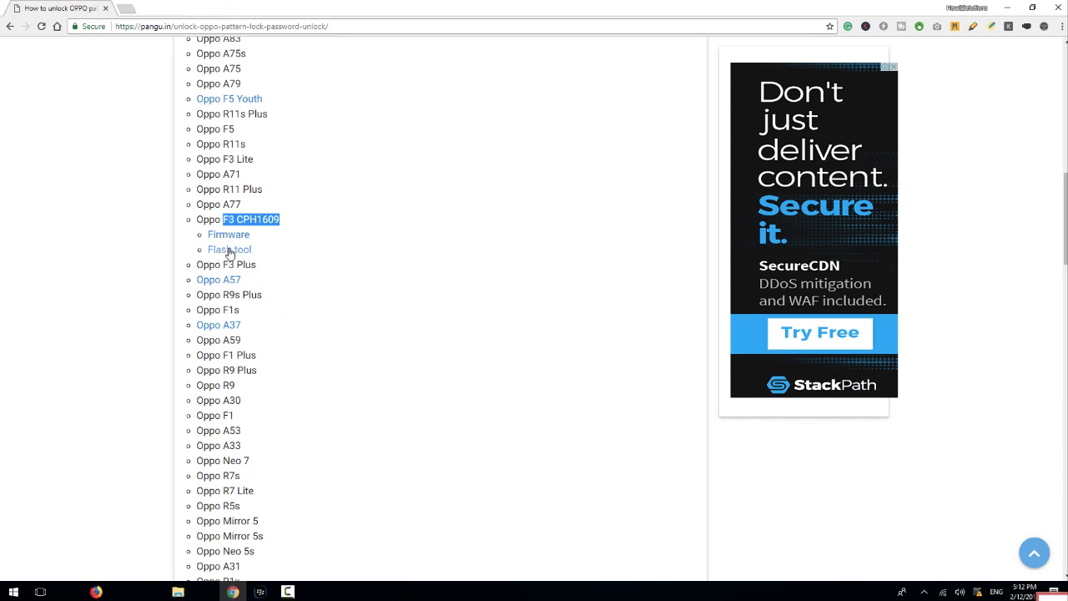
{"action": "left_click", "coordinate": [229, 249]}
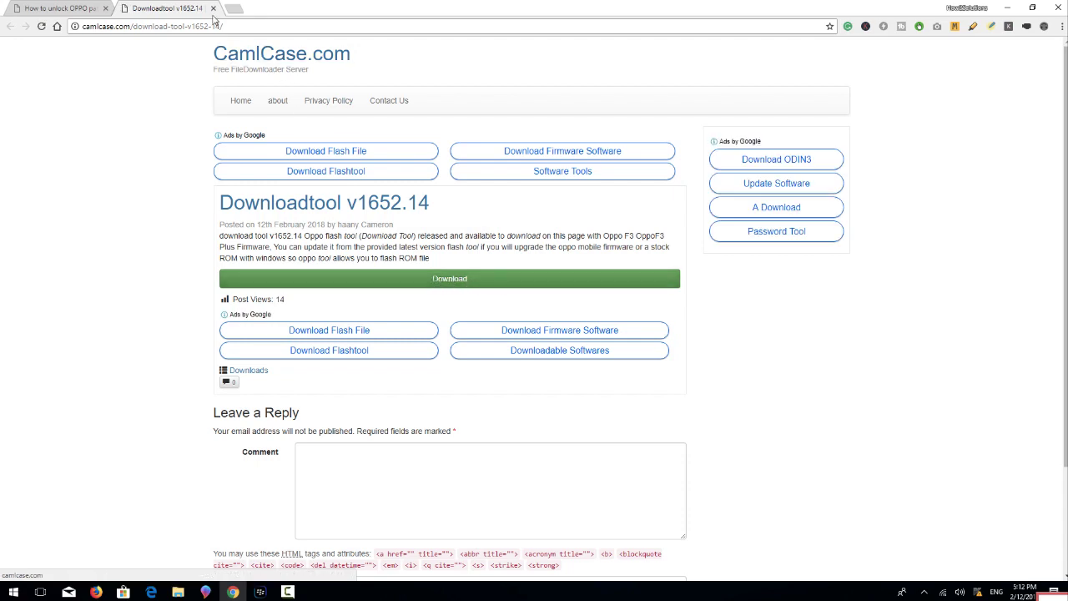
{"action": "left_click", "coordinate": [58, 8]}
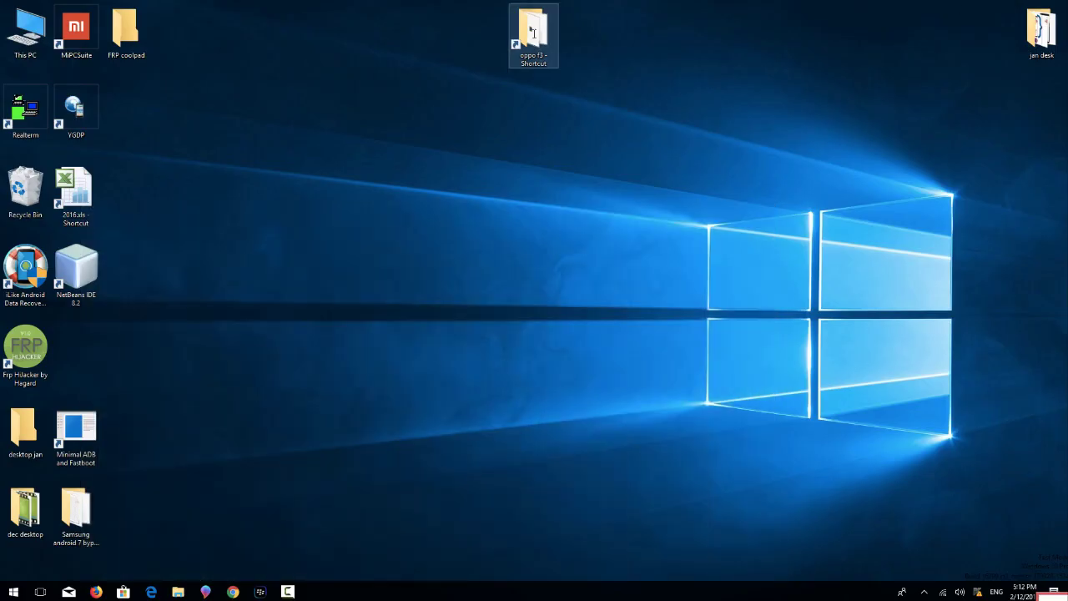
Open the oppo f3 folder and Extract Here the OPPO F3 Flasher .rar archive.
{"action": "double_click", "coordinate": [533, 33]}
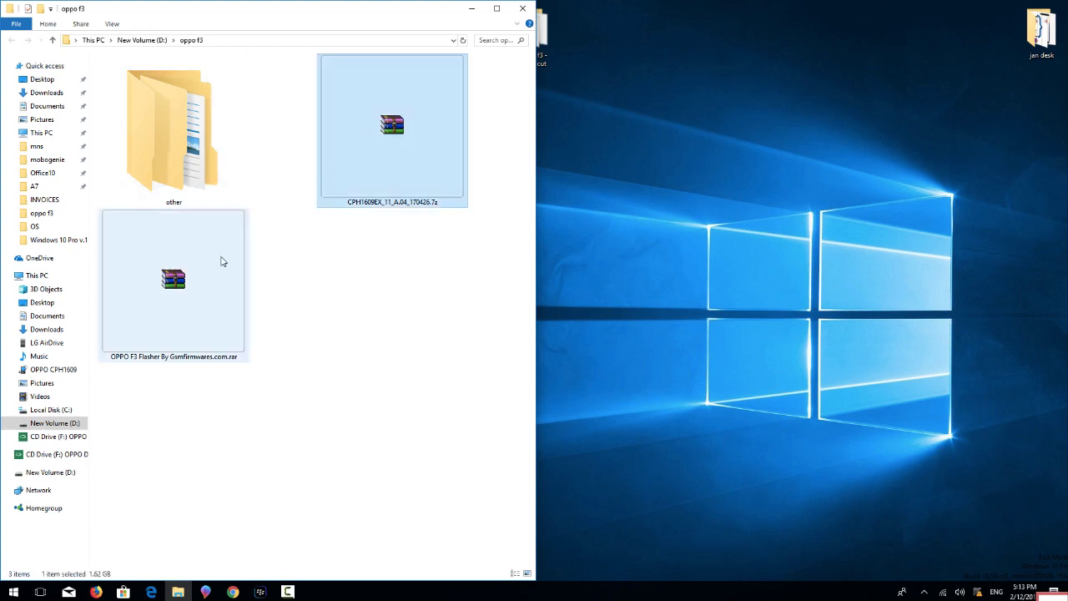
{"action": "right_click", "coordinate": [173, 280]}
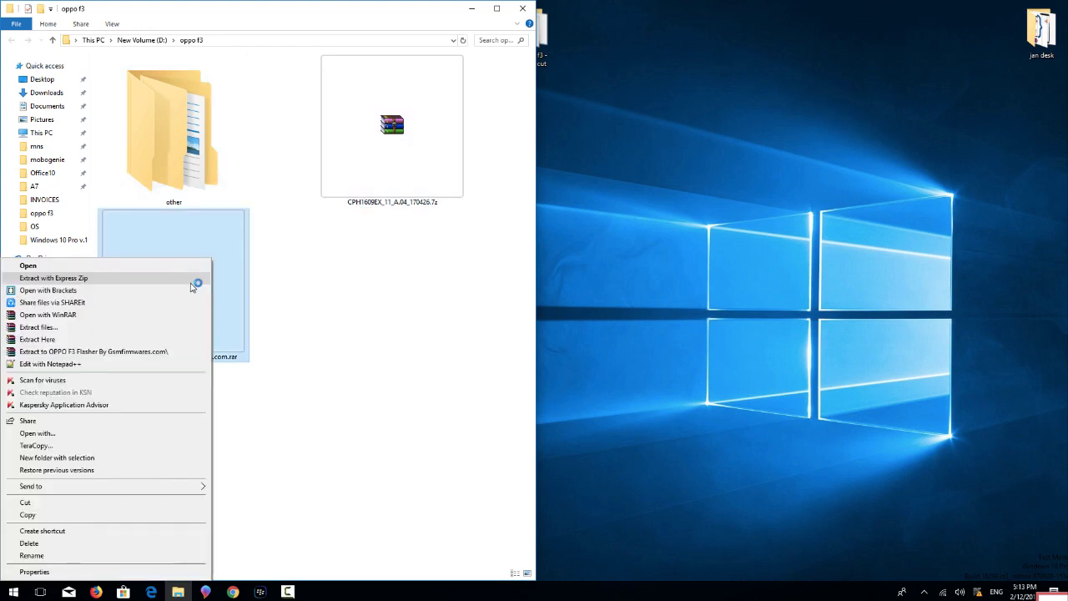
{"action": "left_click", "coordinate": [36, 338]}
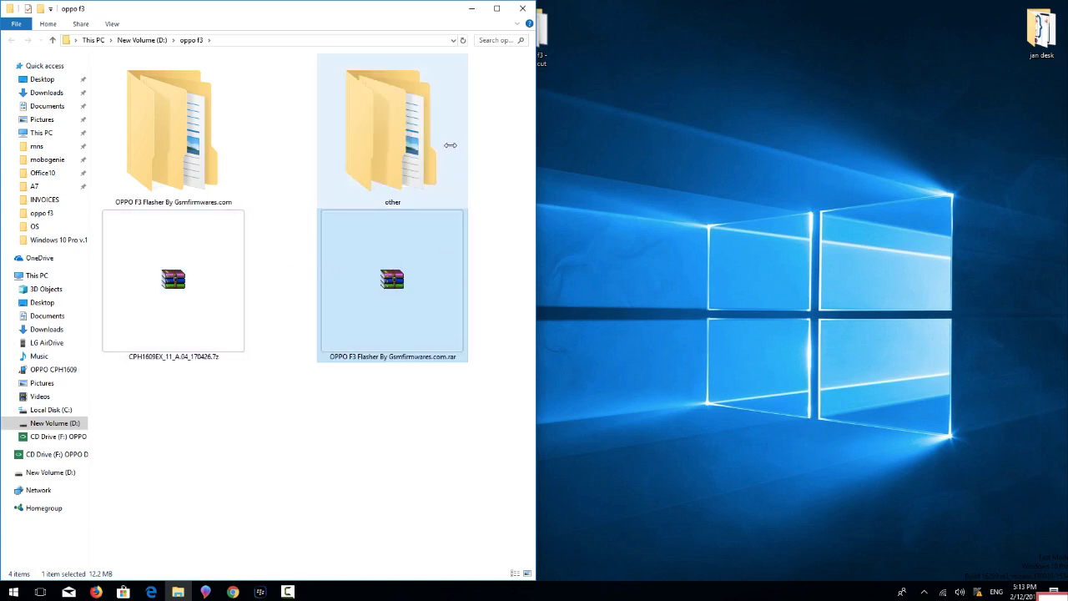
Extract Here the CPH1609EX_11_A.04_170426.7z firmware archive.
{"action": "right_click", "coordinate": [392, 280]}
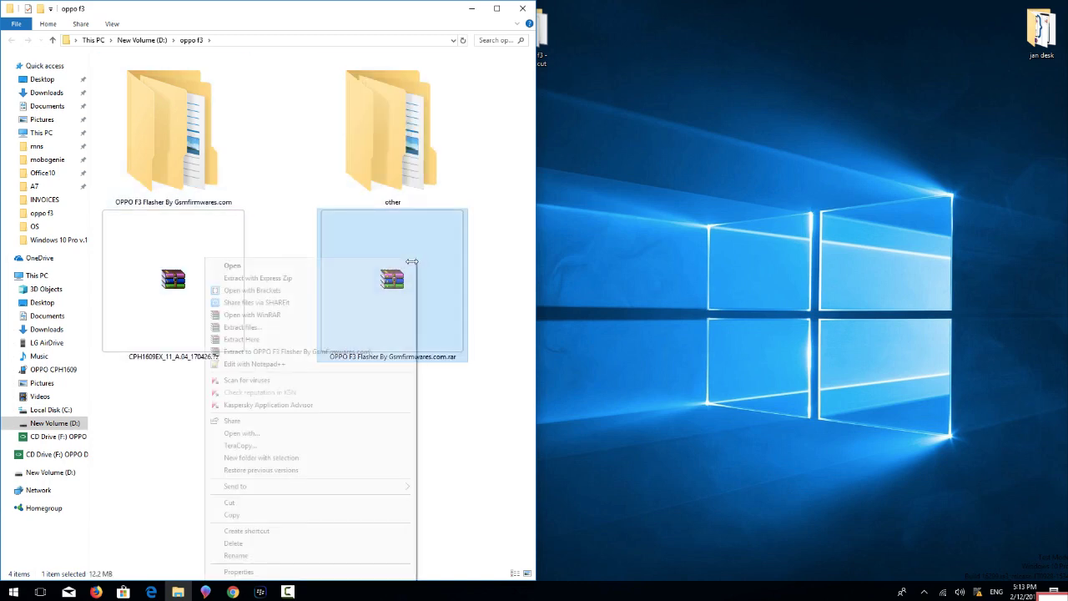
{"action": "left_click", "coordinate": [241, 339]}
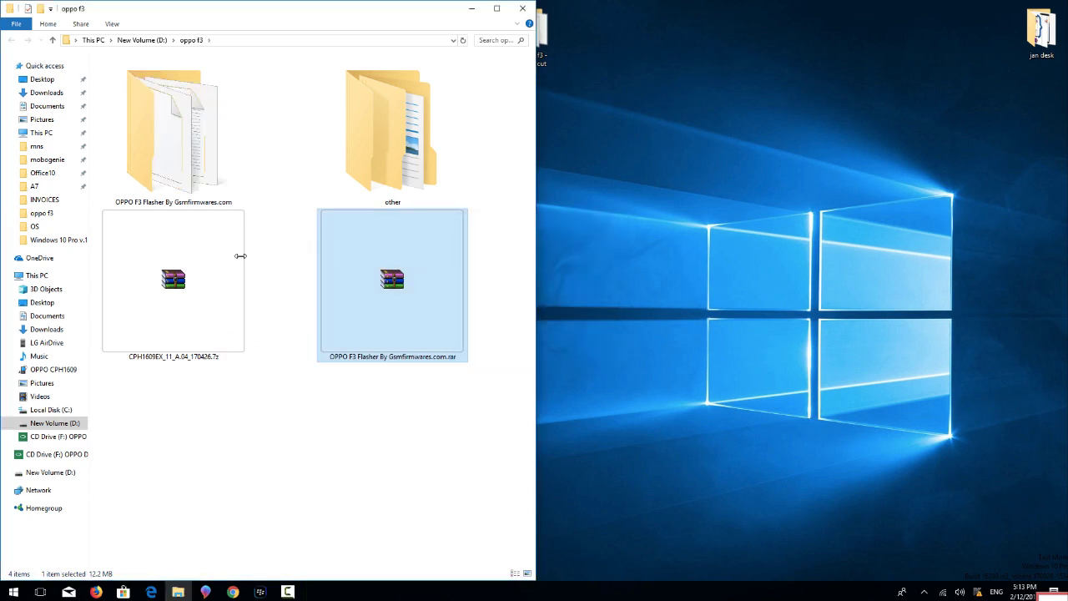
{"action": "right_click", "coordinate": [173, 278]}
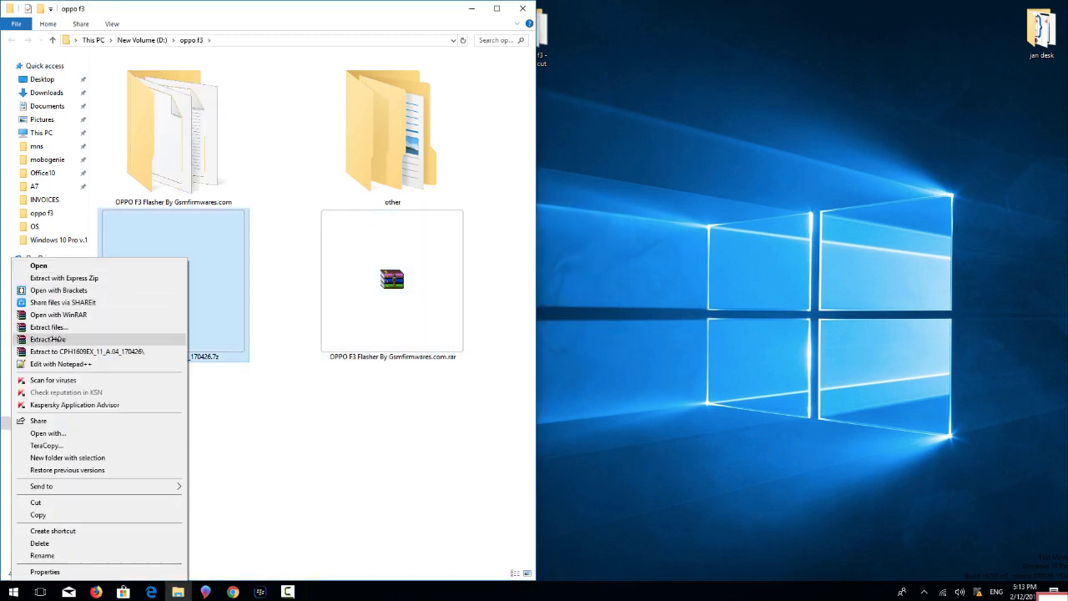
{"action": "left_click", "coordinate": [48, 339]}
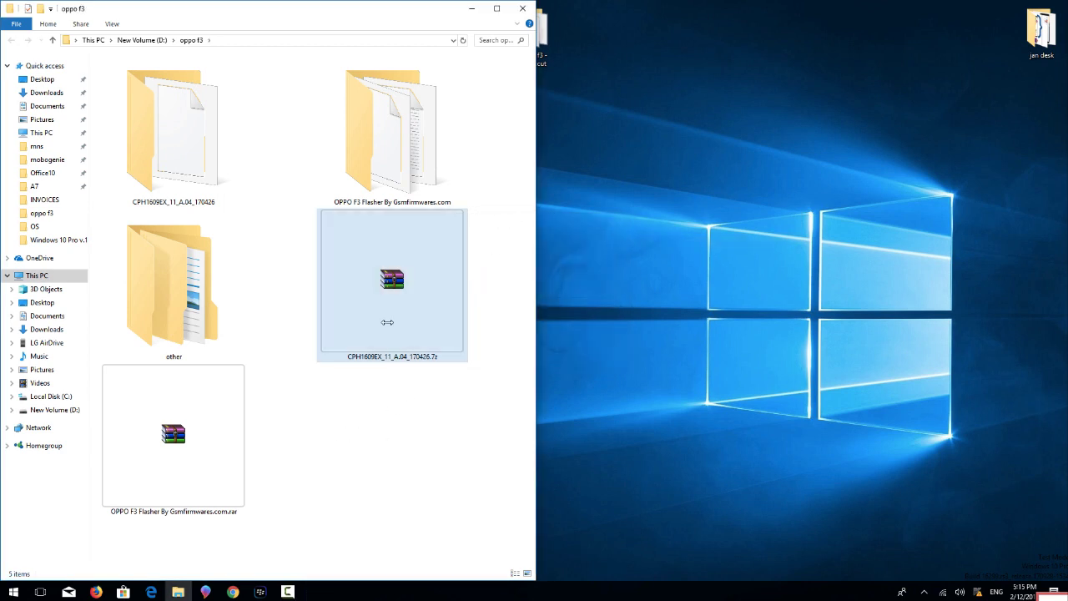
Launch the flasher application from the OPPO F3 Flasher By Gsmfirmwares.com folder.
{"action": "double_click", "coordinate": [172, 134]}
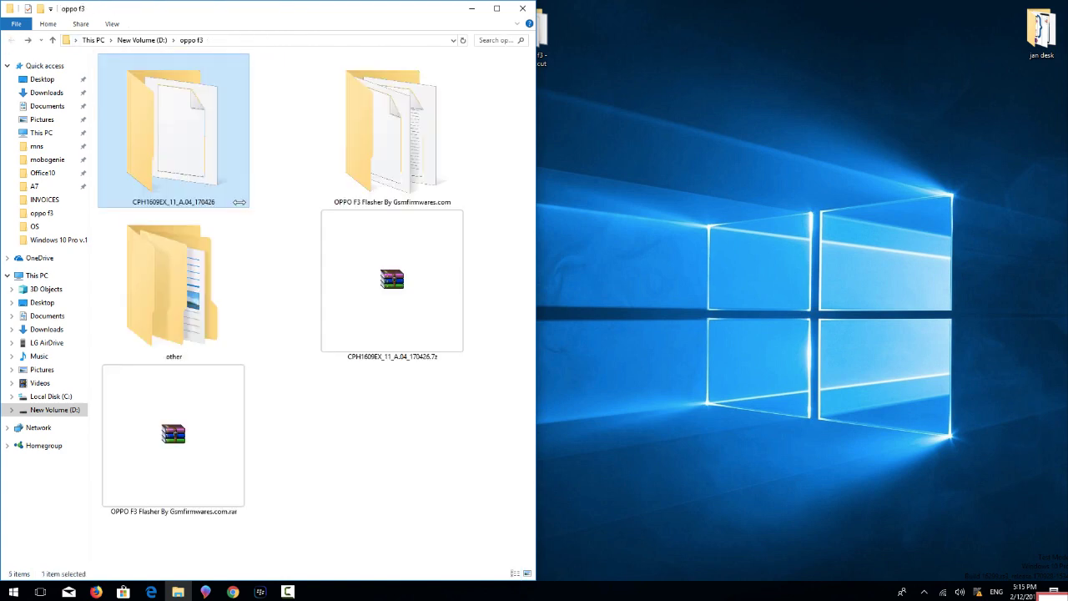
{"action": "left_click", "coordinate": [391, 129]}
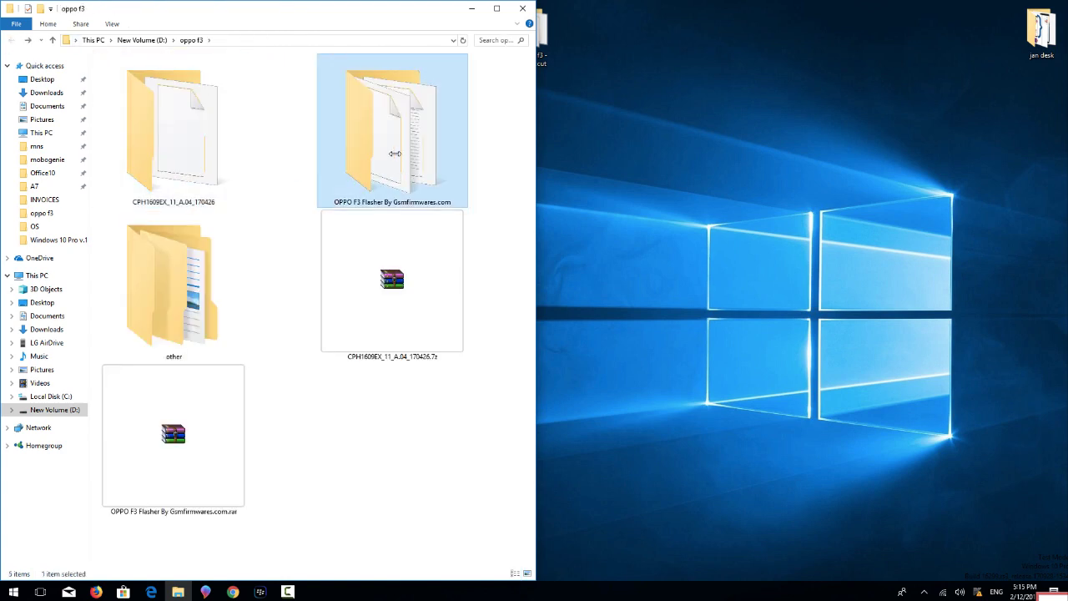
{"action": "double_click", "coordinate": [392, 130]}
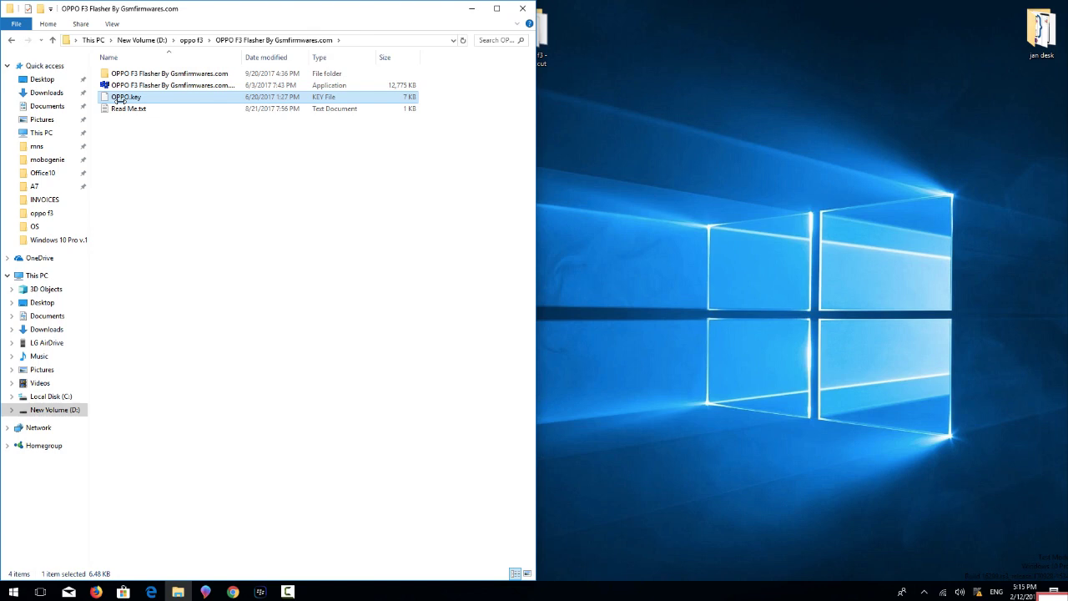
{"action": "right_click", "coordinate": [171, 85]}
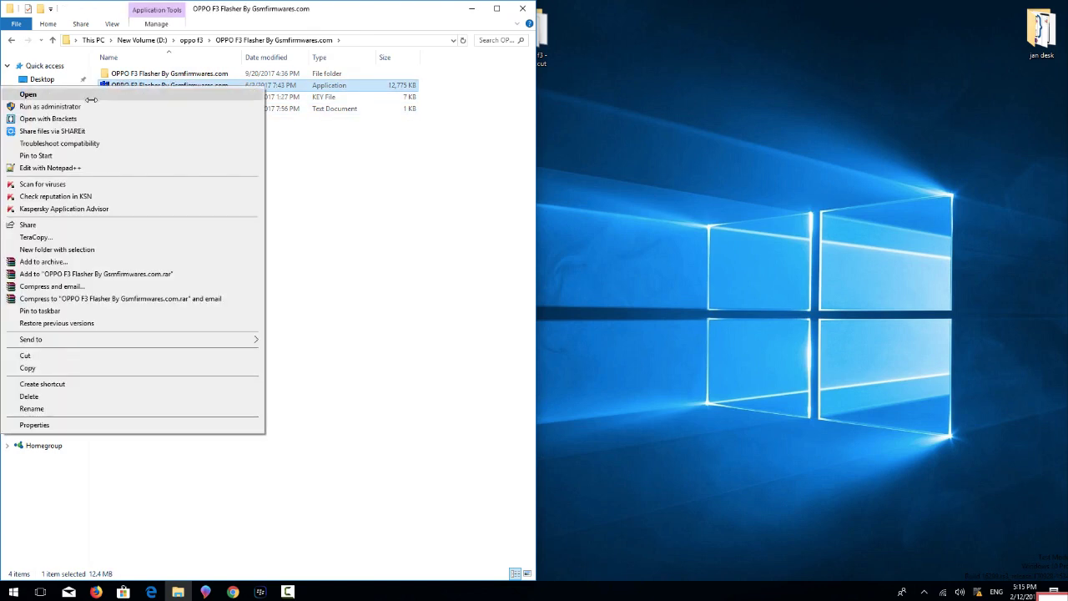
{"action": "left_click", "coordinate": [221, 163]}
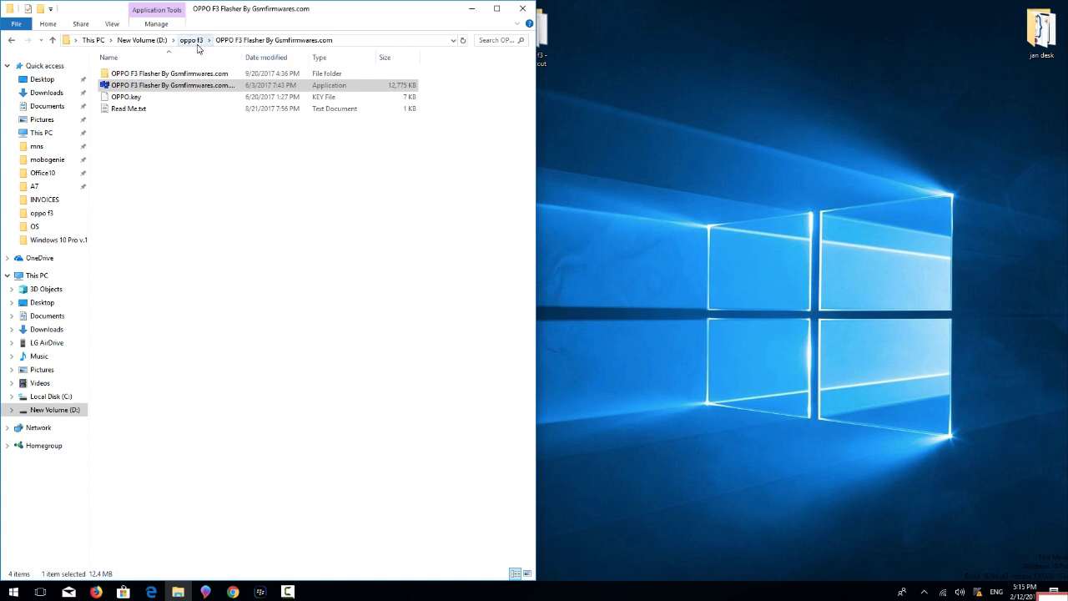
{"action": "right_click", "coordinate": [250, 267]}
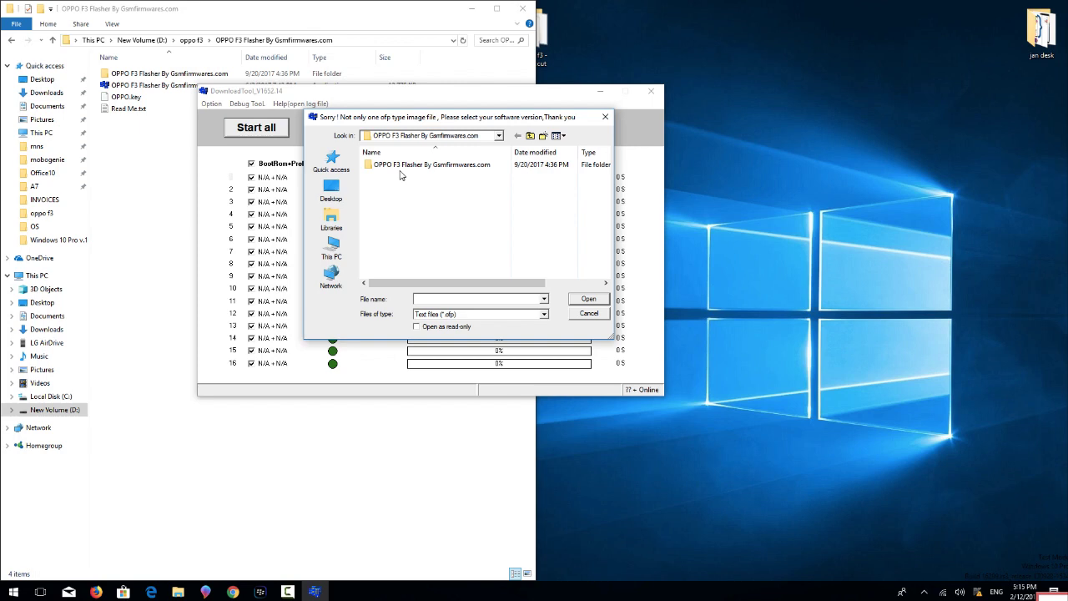
{"action": "mouse_move", "coordinate": [331, 248]}
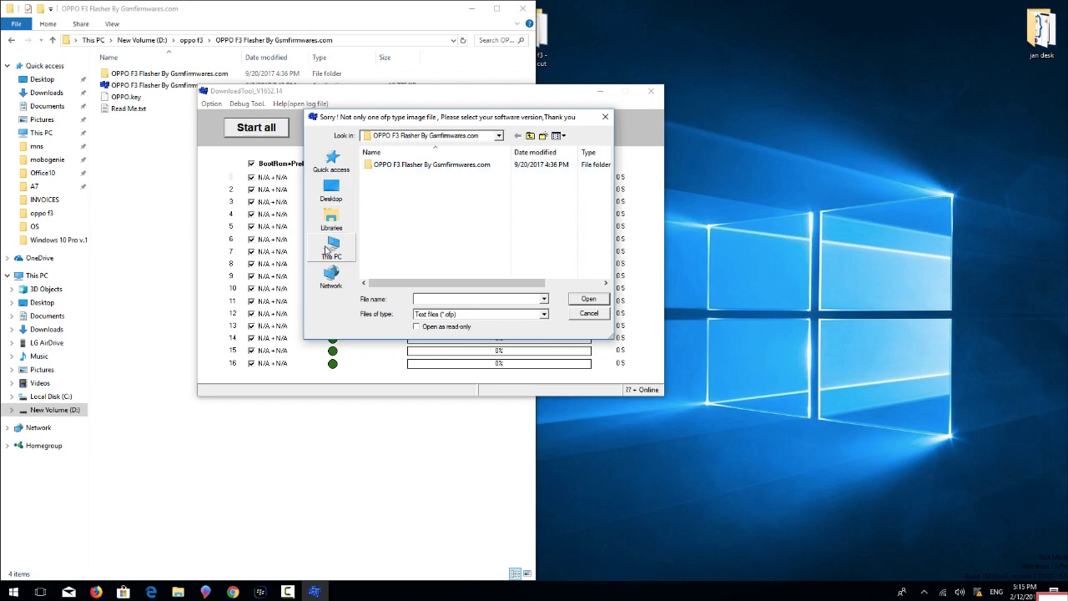
Load the .ofp file from Desktop > oppo f3 > CPH1609EX_11_A.04_170426 in the file dialog.
{"action": "left_click", "coordinate": [331, 246]}
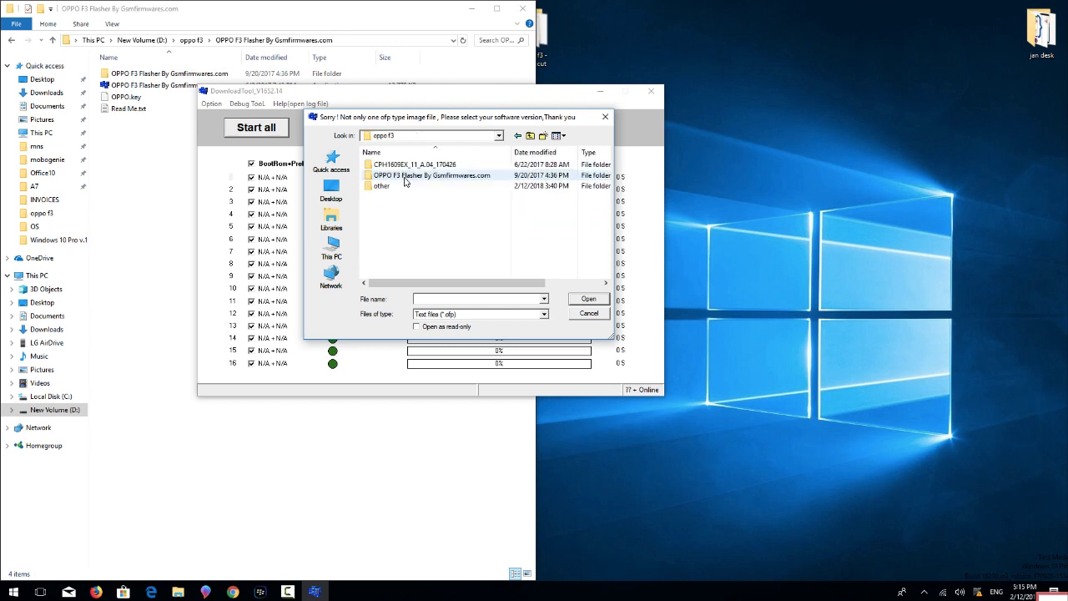
{"action": "left_click", "coordinate": [431, 175]}
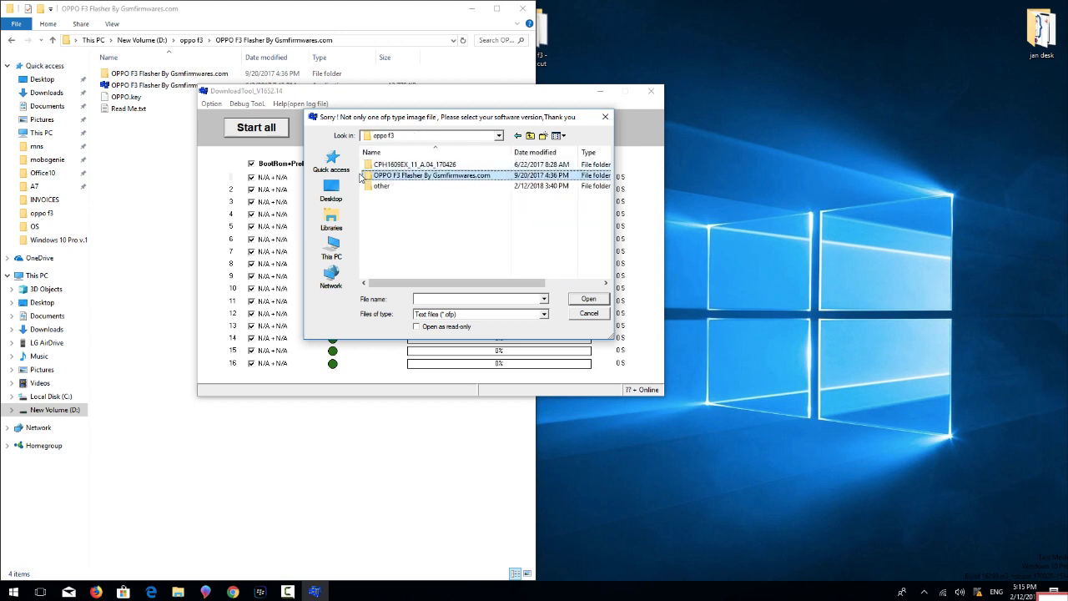
{"action": "left_click", "coordinate": [331, 190]}
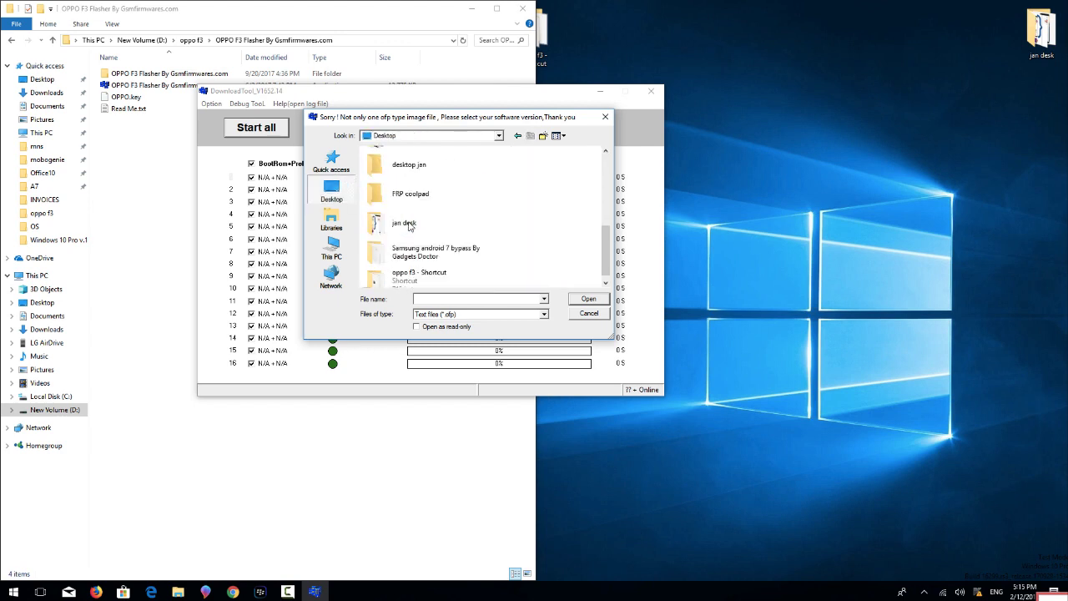
{"action": "left_click", "coordinate": [419, 269]}
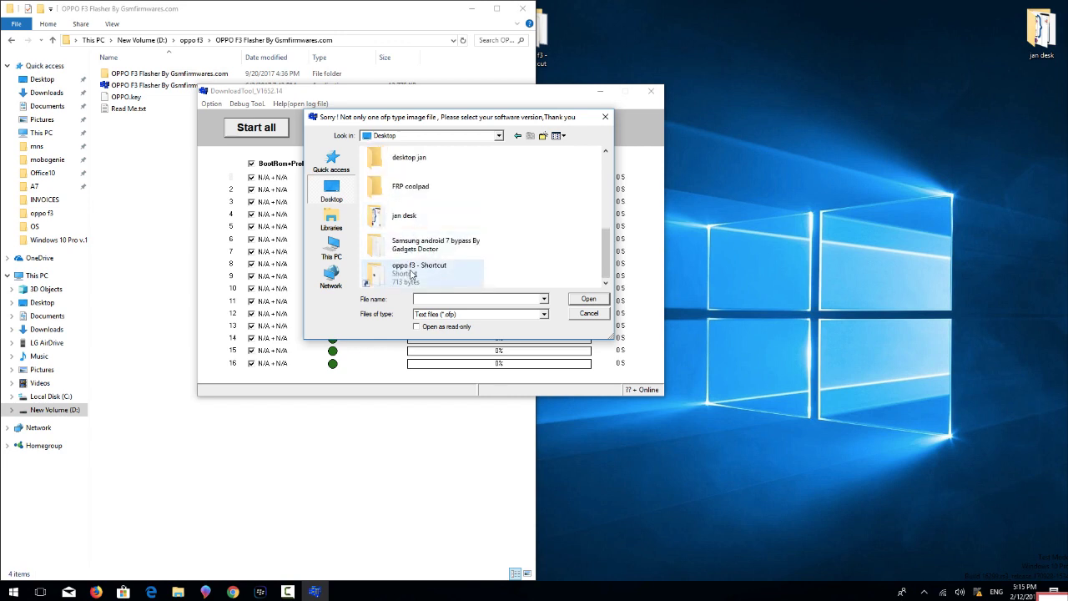
{"action": "double_click", "coordinate": [419, 268]}
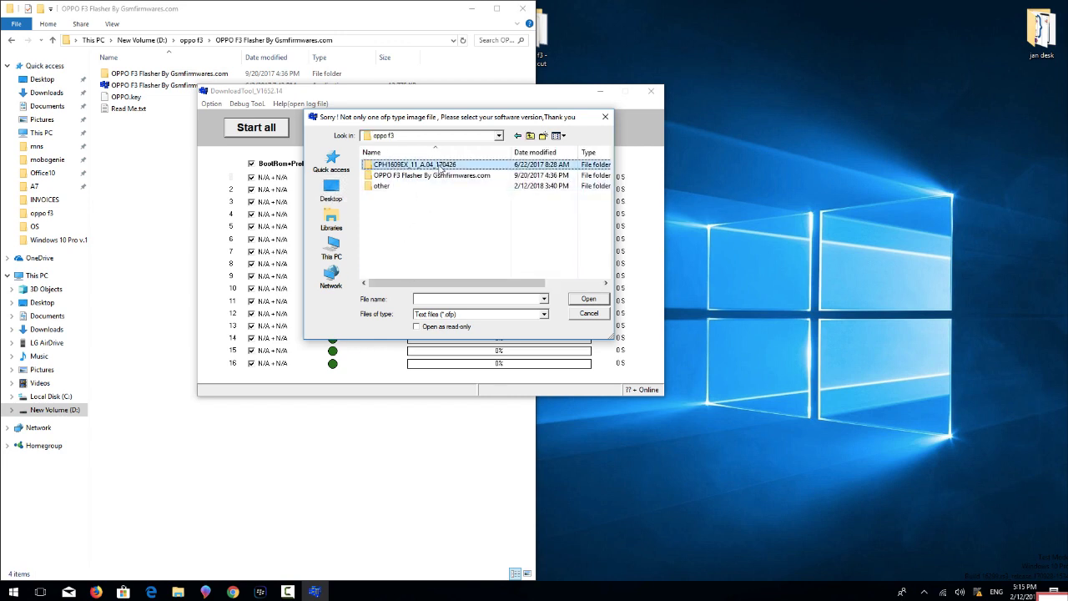
{"action": "double_click", "coordinate": [415, 165]}
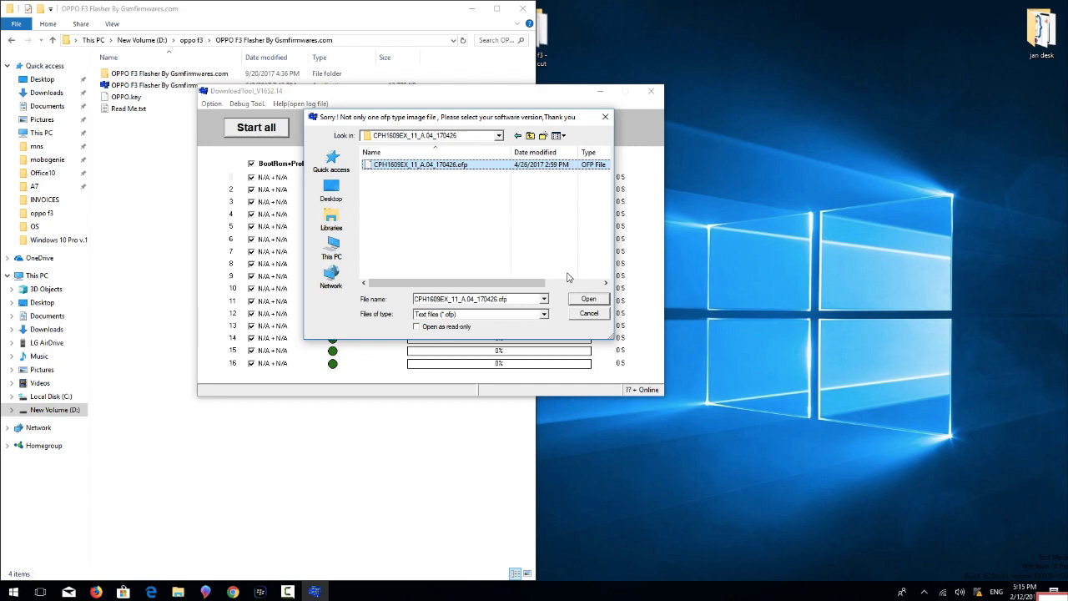
{"action": "left_click", "coordinate": [588, 299]}
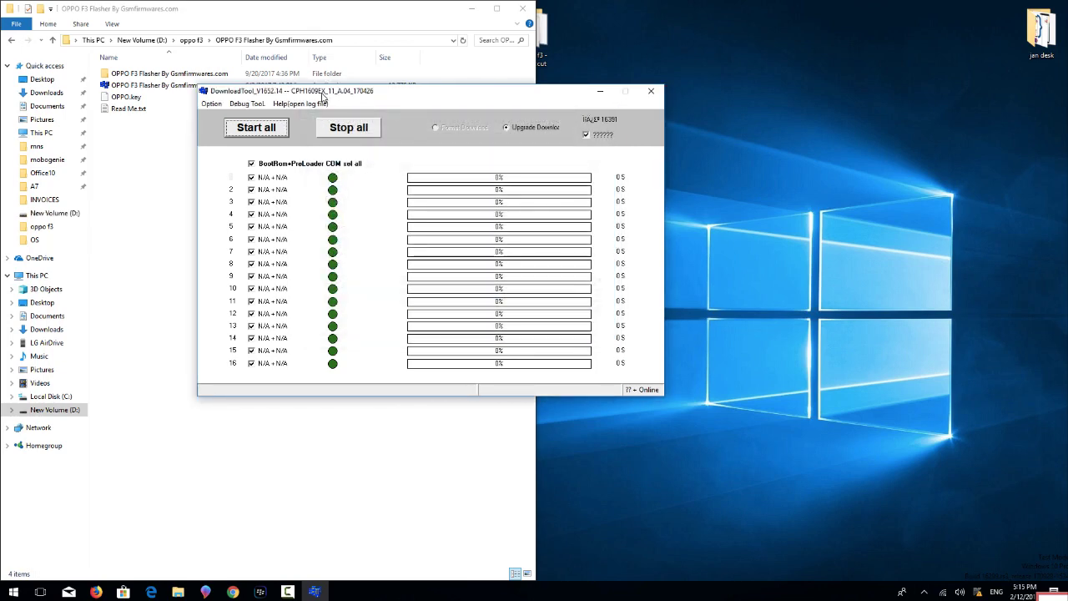
Move the DownloadTool window to the screen's right half and click Start all to flash.
{"action": "left_click_drag", "start_coordinate": [322, 90], "coordinate": [701, 159]}
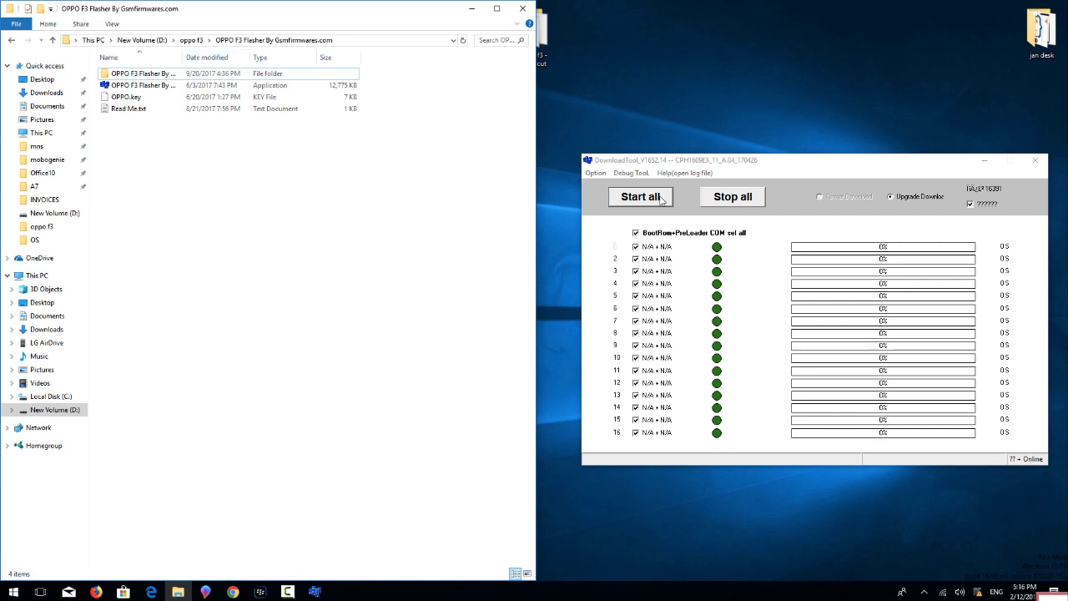
{"action": "left_click", "coordinate": [640, 196]}
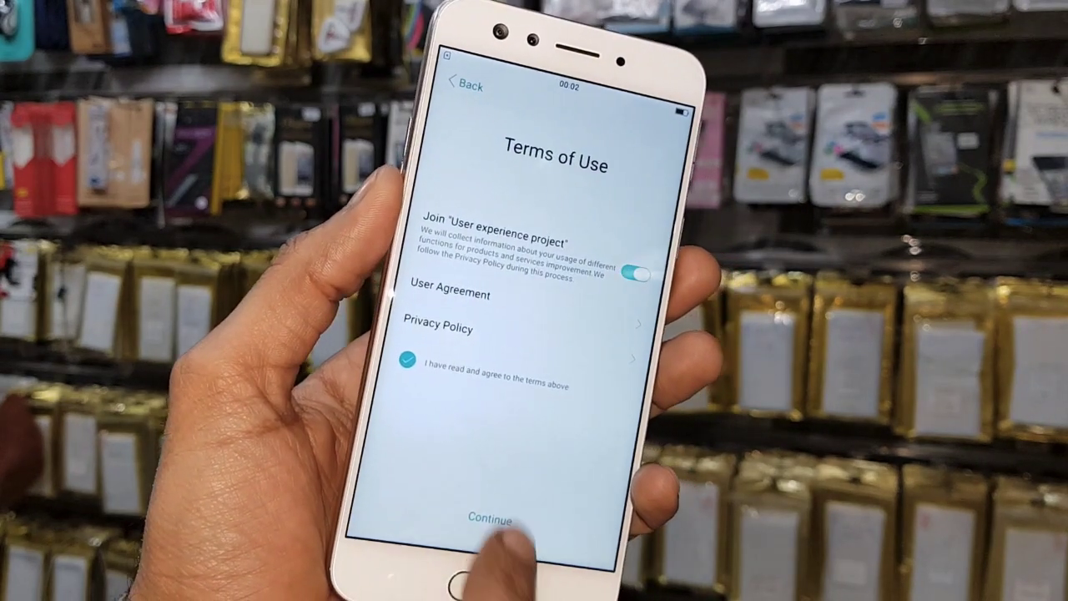
Accept the Terms of Use and continue setup, then open About Phone in Settings.
{"action": "left_click", "coordinate": [491, 519]}
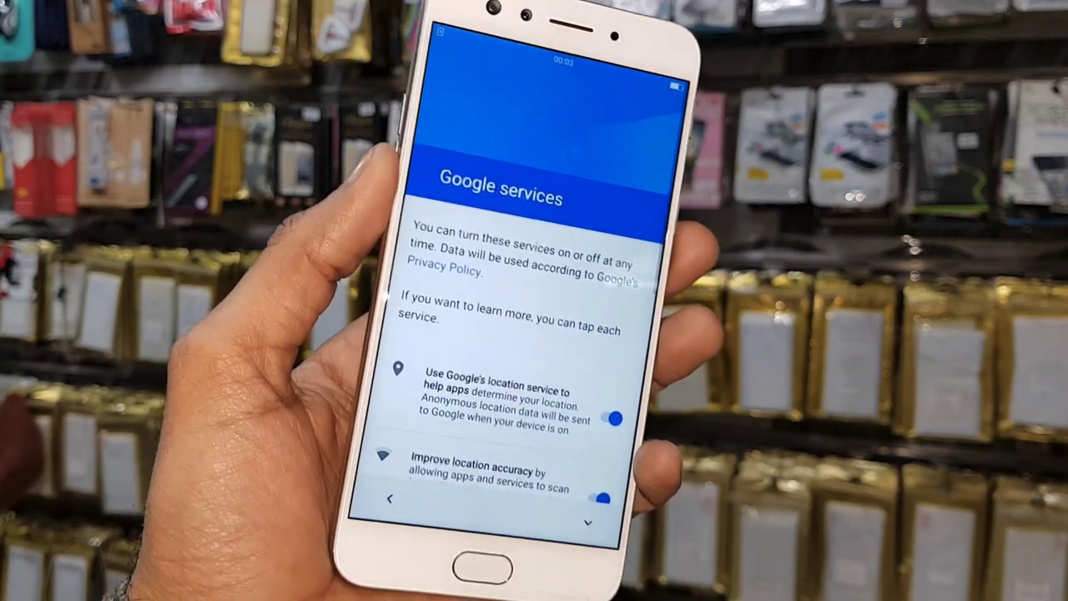
{"action": "scroll", "scroll_direction": "down", "scroll_amount": 3}
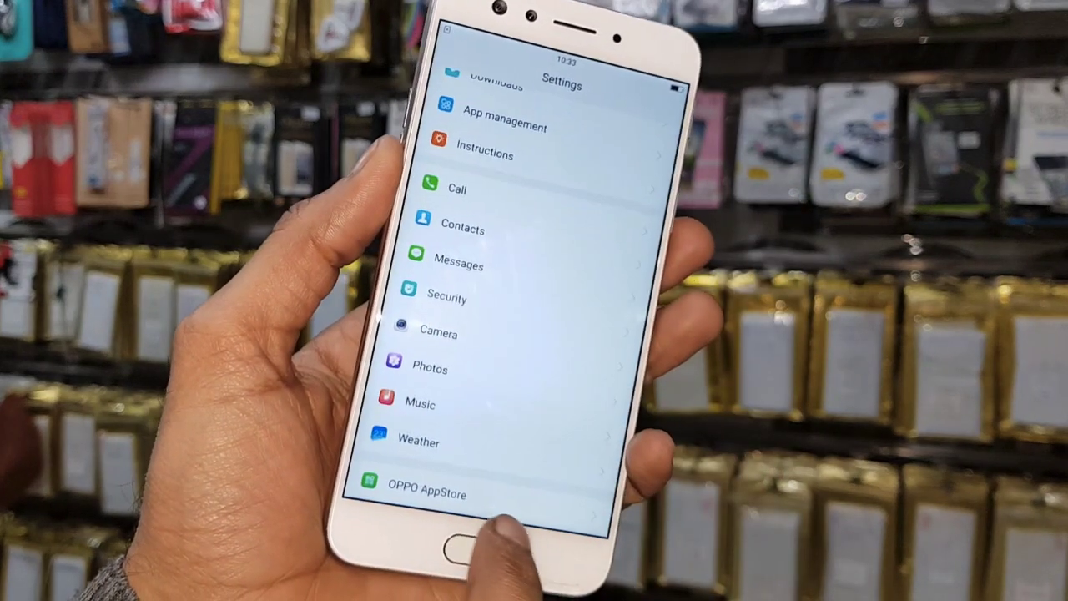
{"action": "scroll", "scroll_direction": "down", "scroll_amount": 3}
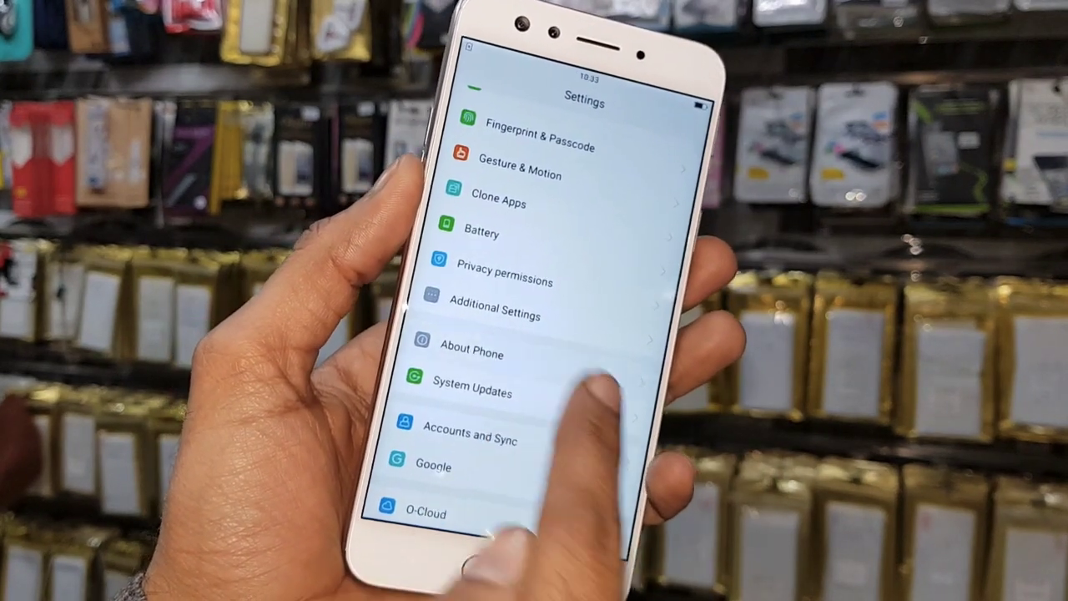
{"action": "left_click", "coordinate": [472, 347]}
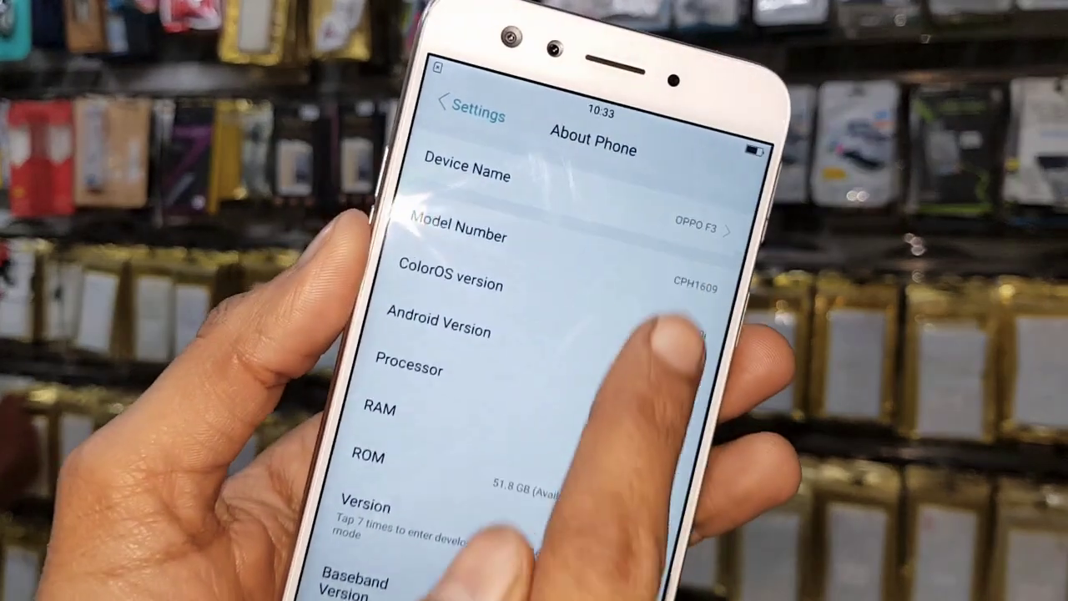